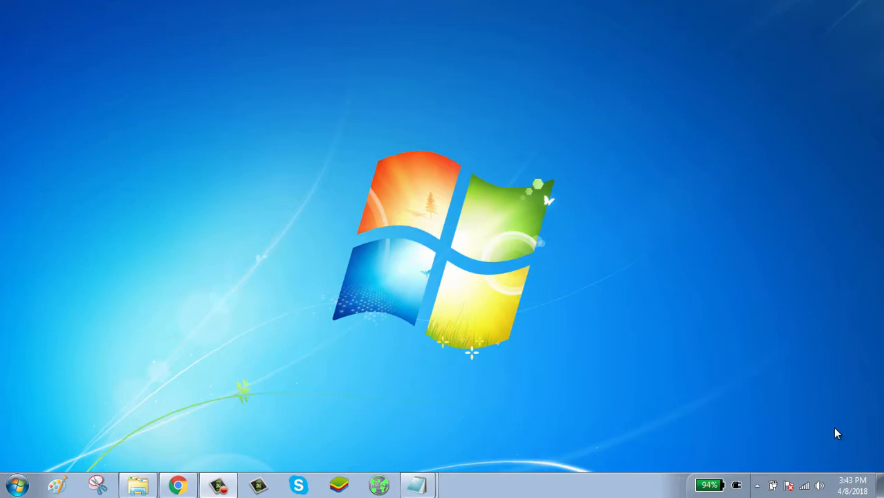
{"action": "mouse_move", "coordinate": [197, 370]}
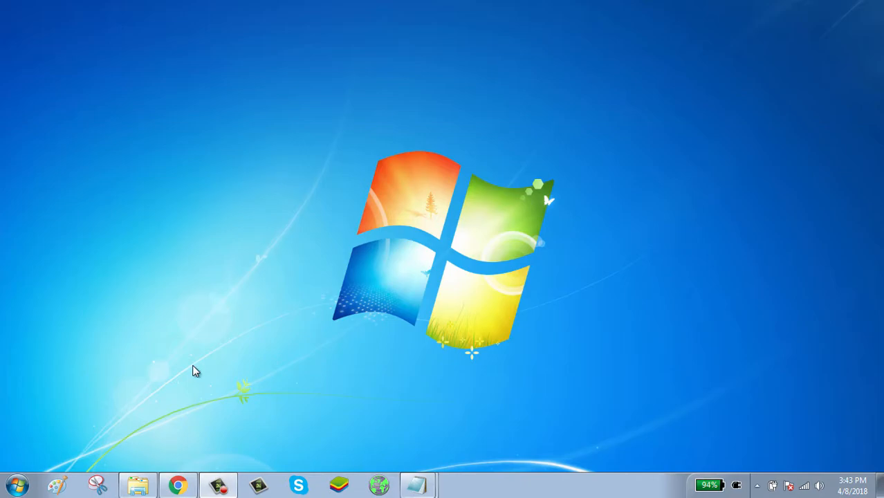
Launch Chrome from the taskbar to reach the SmugMug homepage
{"action": "left_click", "coordinate": [177, 484]}
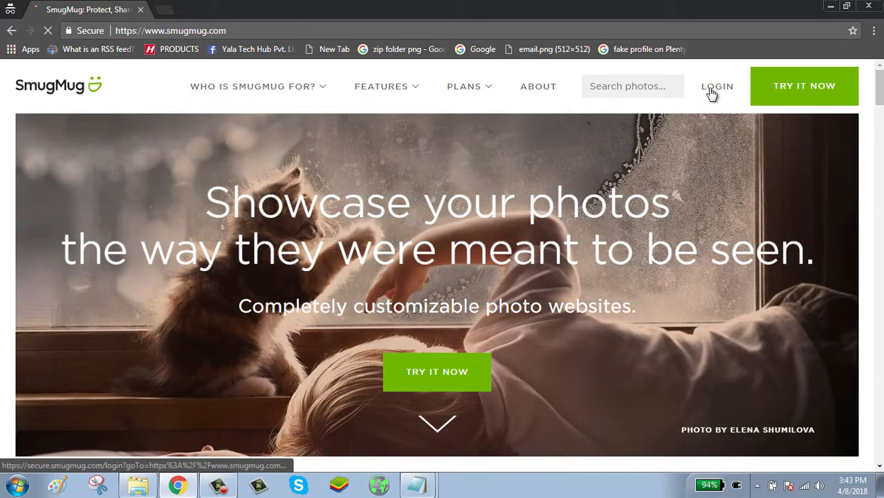
Log in to SmugMug with the saved autofill email and the account password
{"action": "left_click", "coordinate": [717, 86]}
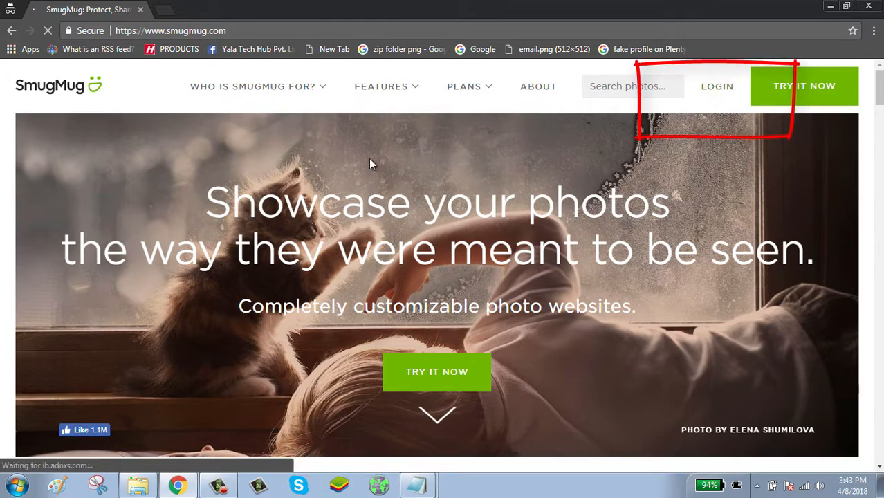
{"action": "left_click", "coordinate": [717, 86]}
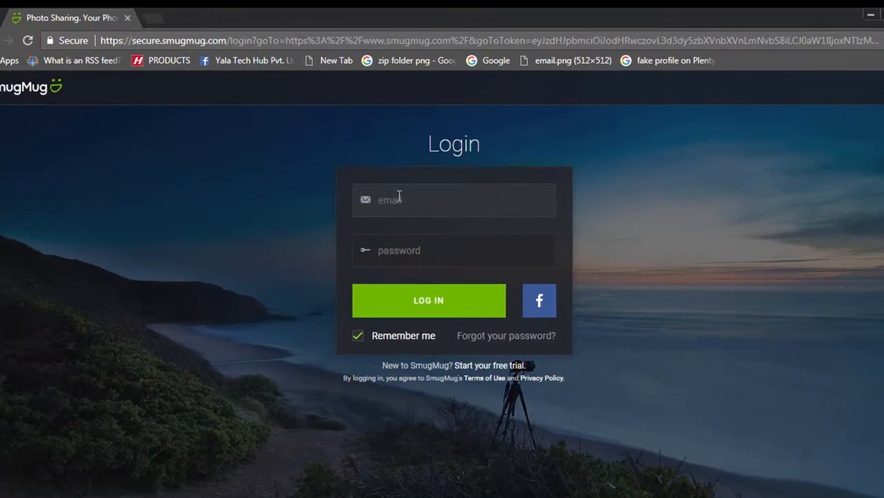
{"action": "type", "text": "tab"}
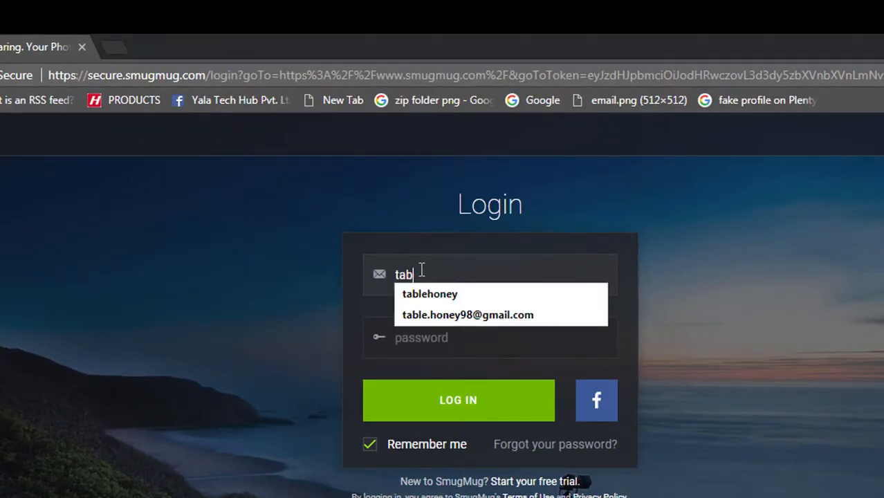
{"action": "left_click", "coordinate": [468, 314]}
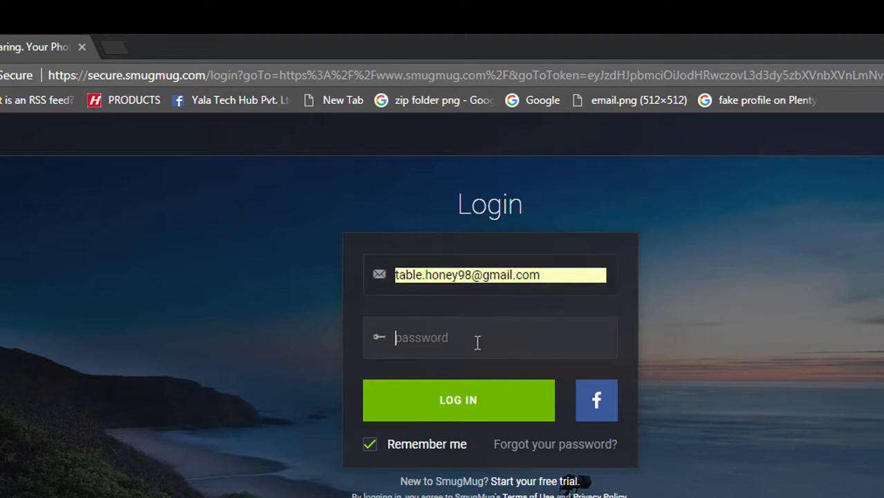
{"action": "type", "text": "•••••"}
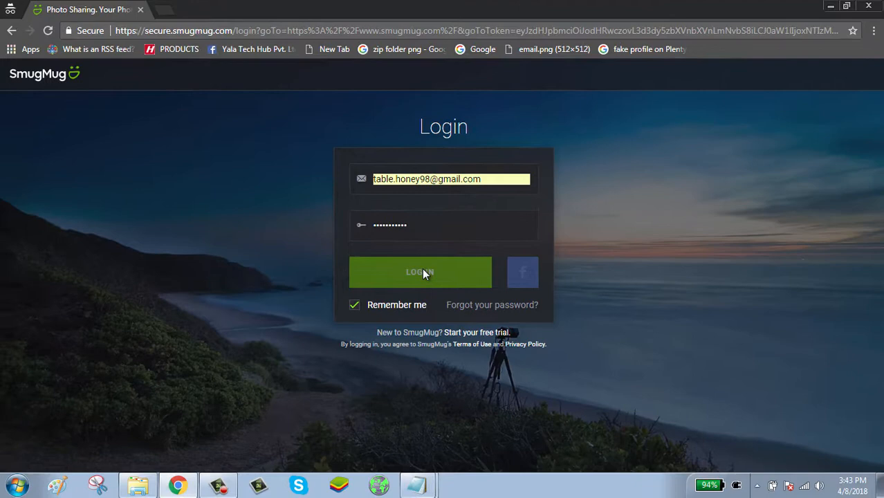
{"action": "left_click", "coordinate": [420, 271]}
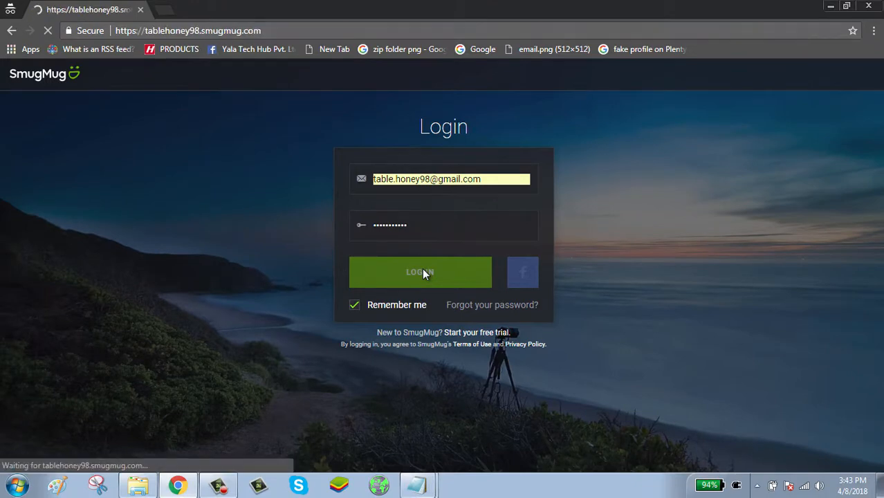
Open the Upload dropdown showing new or existing gallery destinations
{"action": "left_click", "coordinate": [420, 271]}
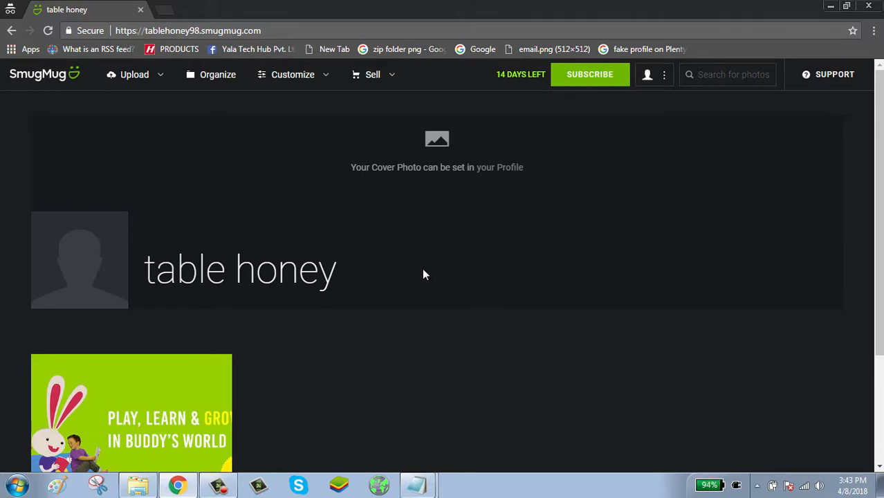
{"action": "mouse_move", "coordinate": [243, 162]}
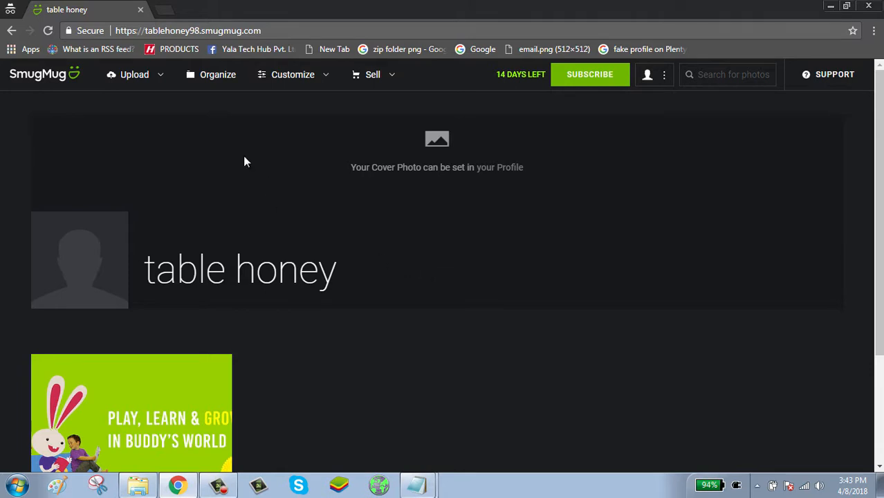
{"action": "mouse_move", "coordinate": [134, 74]}
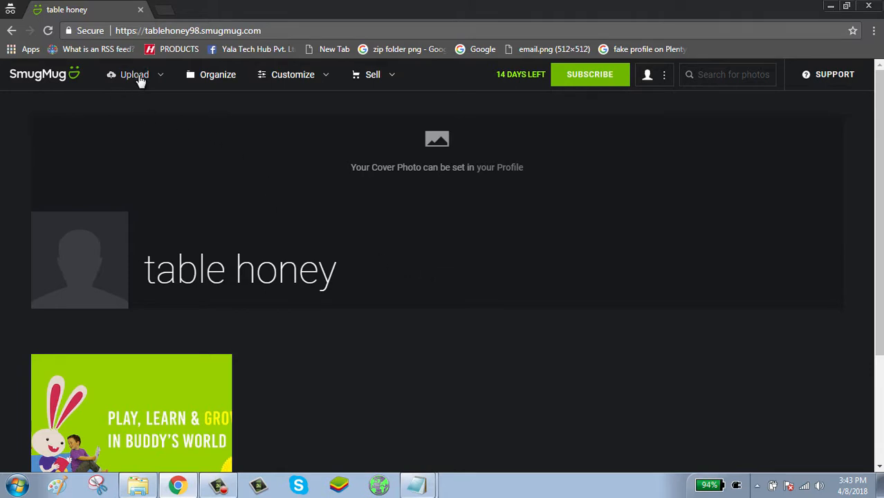
{"action": "left_click", "coordinate": [134, 75]}
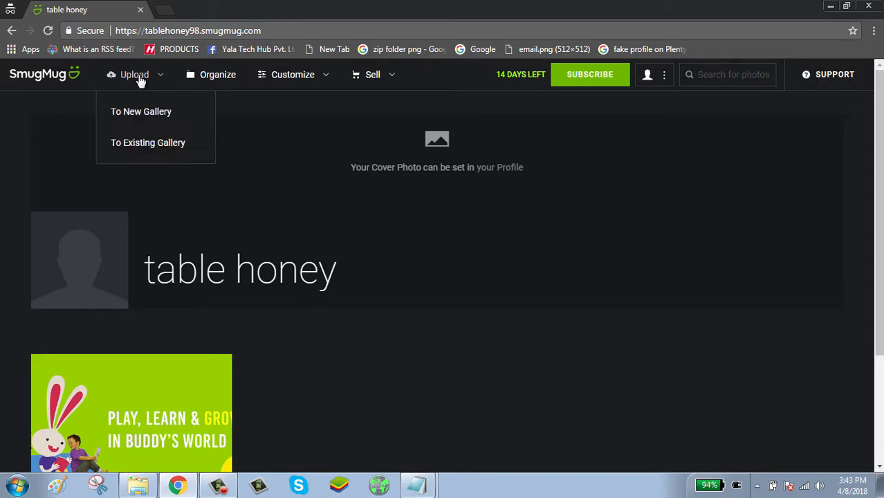
{"action": "mouse_move", "coordinate": [147, 111]}
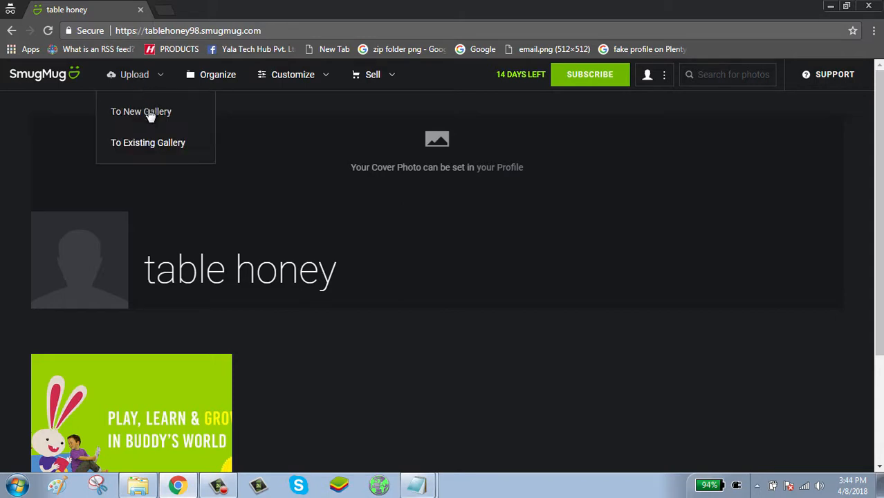
{"action": "mouse_move", "coordinate": [152, 152]}
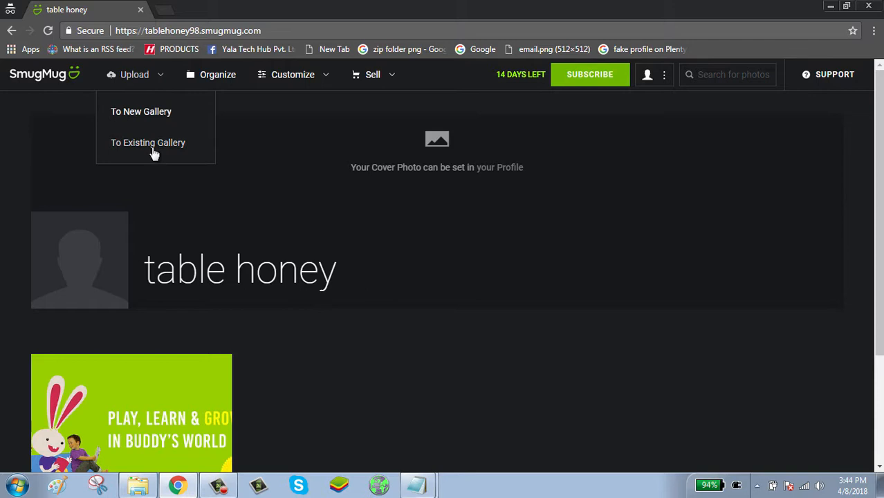
{"action": "mouse_move", "coordinate": [173, 148]}
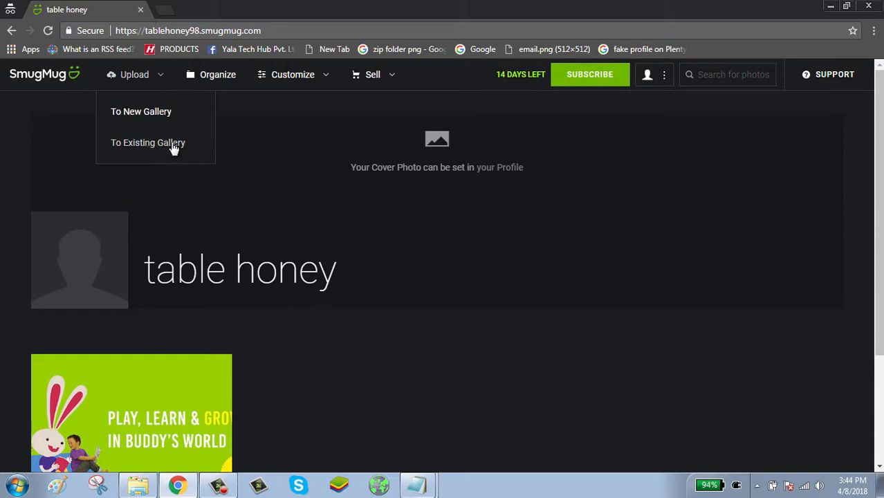
{"action": "mouse_move", "coordinate": [141, 111]}
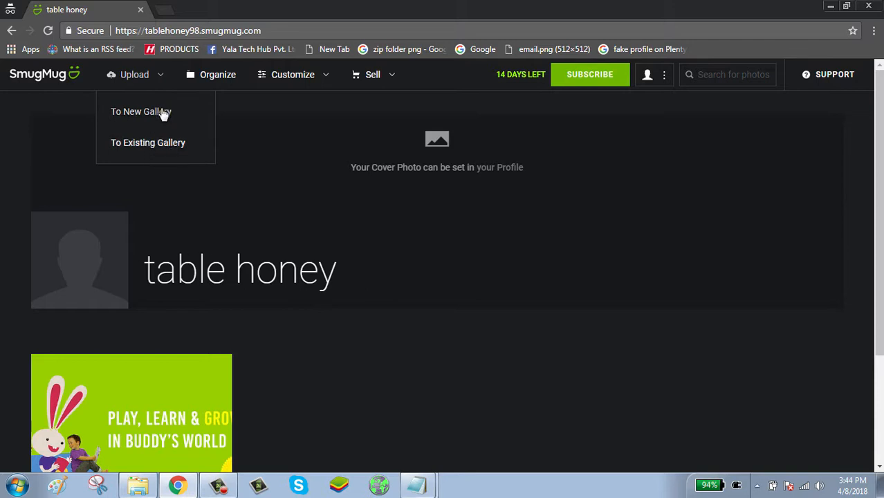
{"action": "mouse_move", "coordinate": [156, 119]}
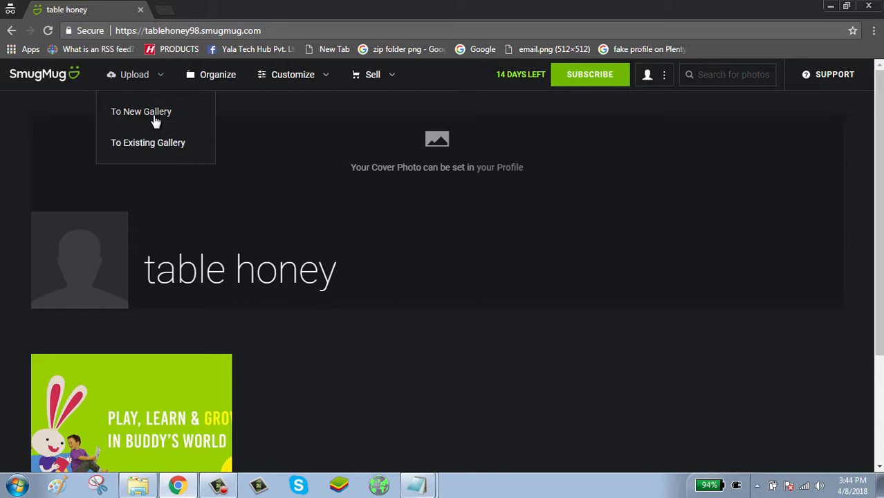
Upload to a new gallery named 'photos' and create it
{"action": "left_click", "coordinate": [141, 111]}
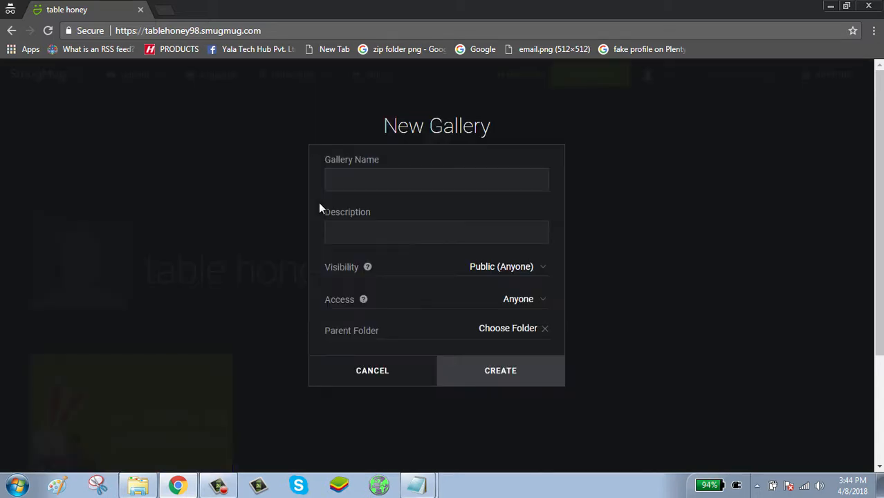
{"action": "left_click", "coordinate": [507, 328]}
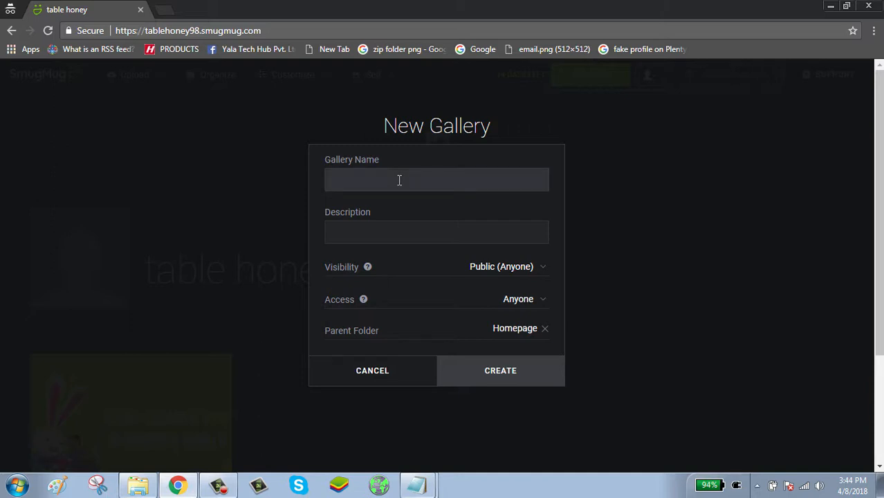
{"action": "type", "text": "p"}
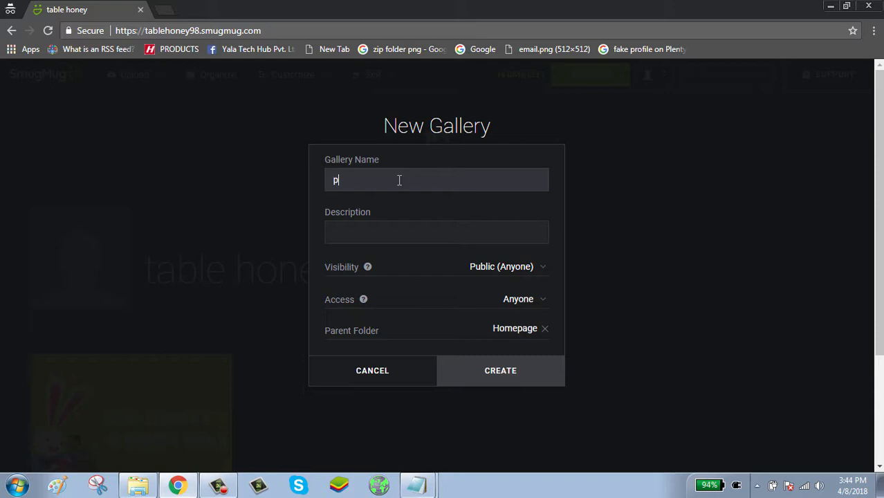
{"action": "type", "text": "hotos"}
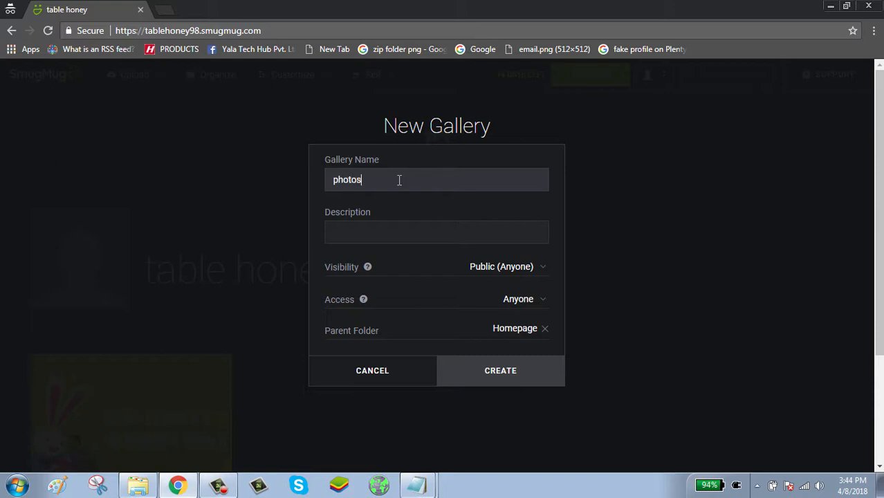
{"action": "left_click", "coordinate": [436, 232]}
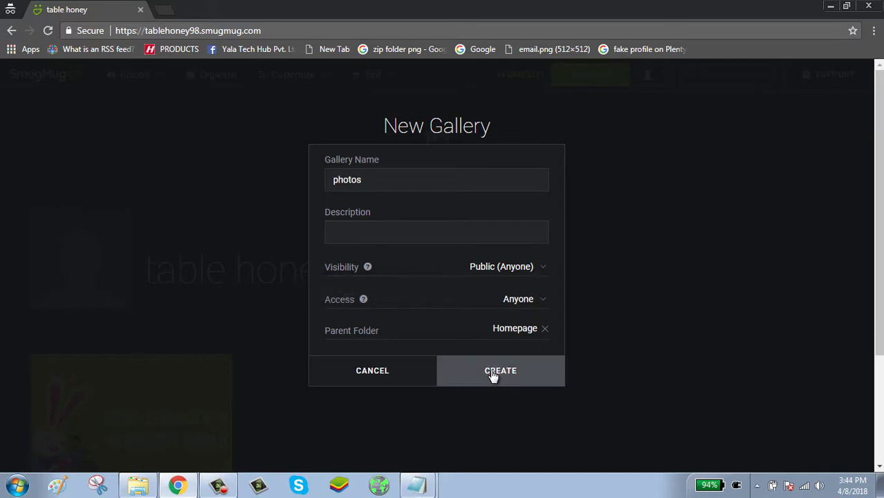
{"action": "left_click", "coordinate": [500, 369]}
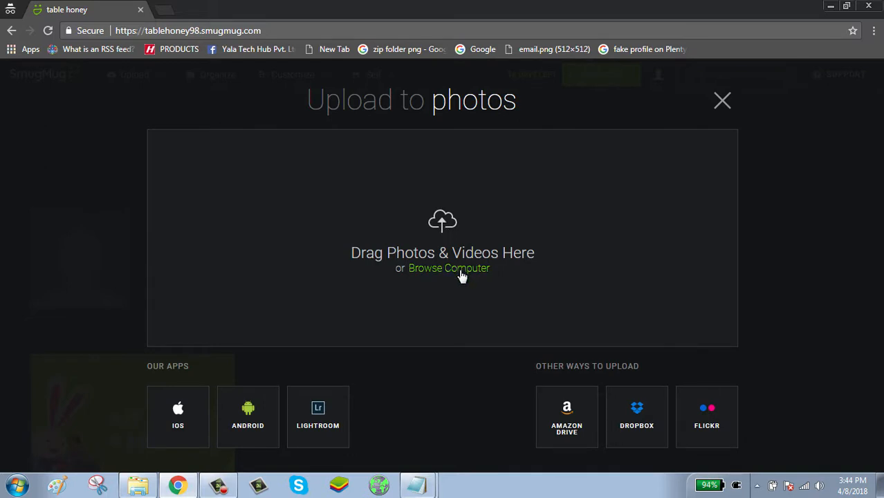
Browse the computer and select the long-named JPG photo on the Desktop
{"action": "left_click", "coordinate": [448, 268]}
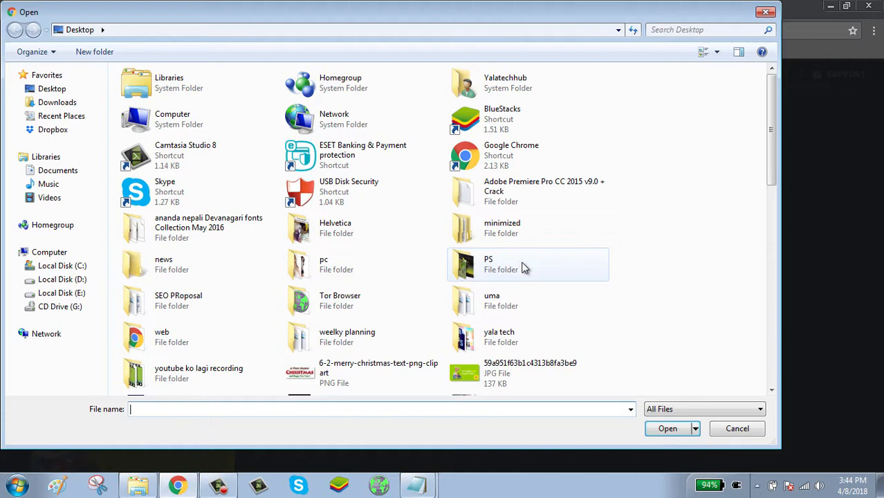
{"action": "scroll", "scroll_direction": "down", "scroll_amount": 3}
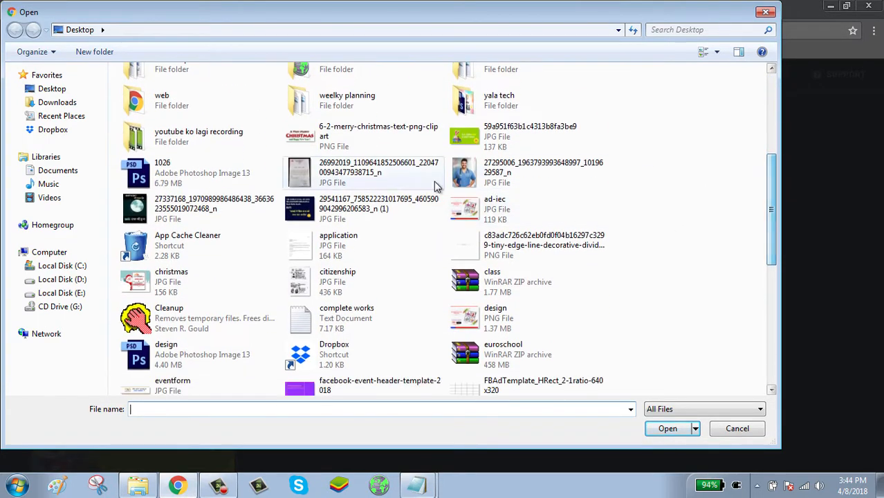
{"action": "left_click", "coordinate": [378, 209]}
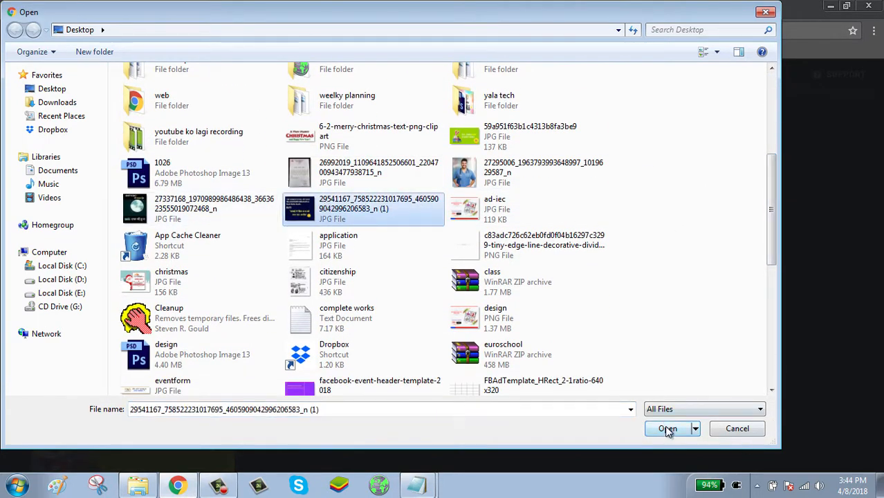
Confirm the selected JPG in the Open dialog to upload it into 'photos'
{"action": "left_click", "coordinate": [667, 428]}
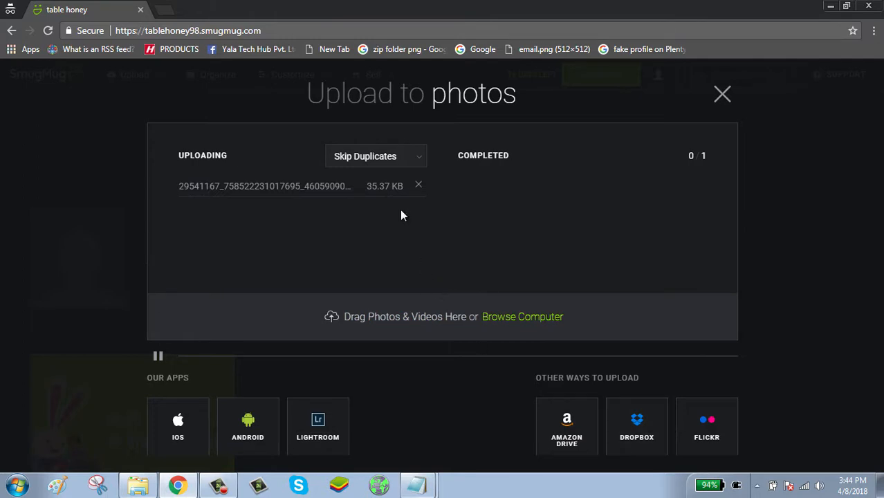
{"action": "mouse_move", "coordinate": [408, 229]}
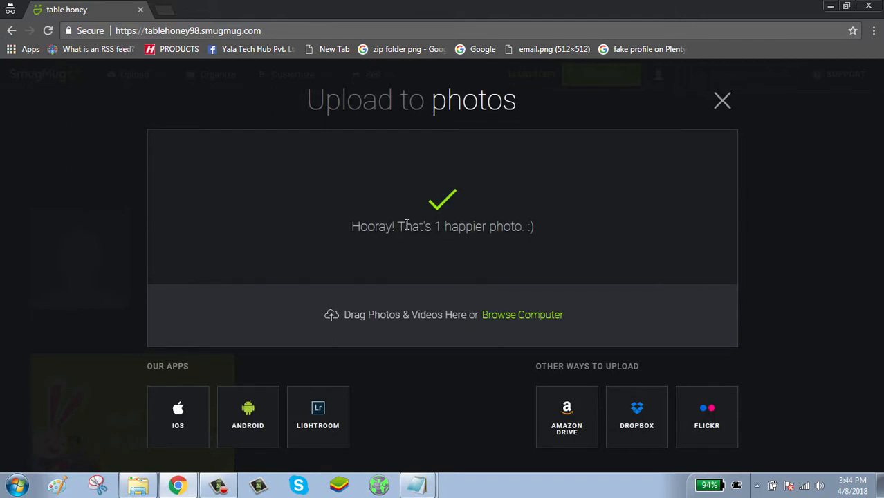
{"action": "mouse_move", "coordinate": [501, 268]}
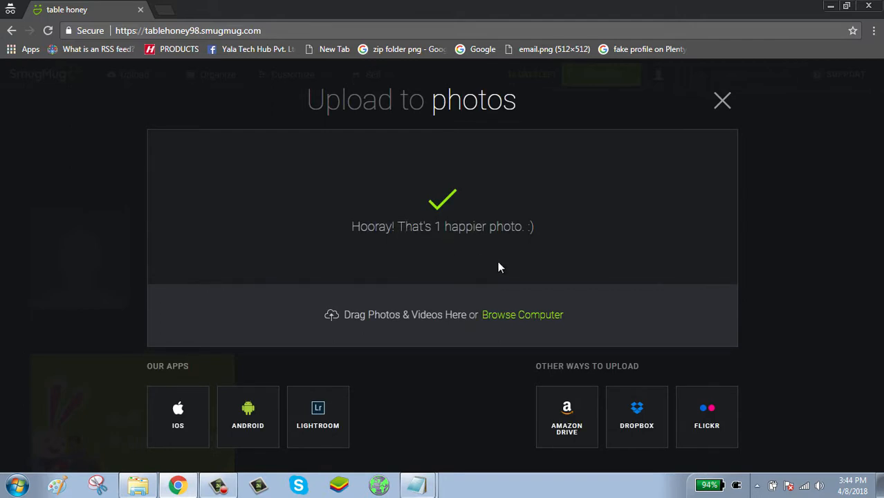
{"action": "mouse_move", "coordinate": [722, 101]}
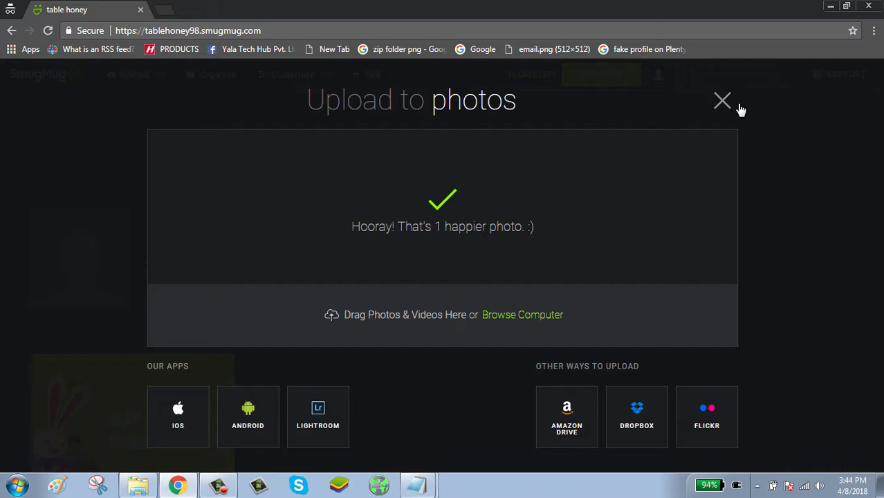